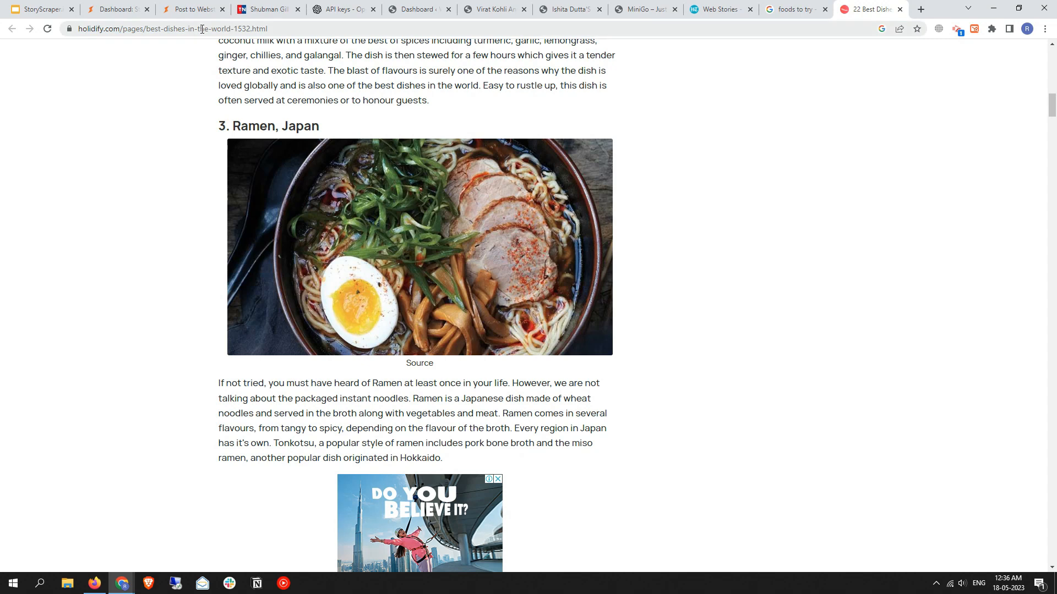
Step: Give the story's rice-recipe slide white text on a black band at full opacity
left_click(193, 9)
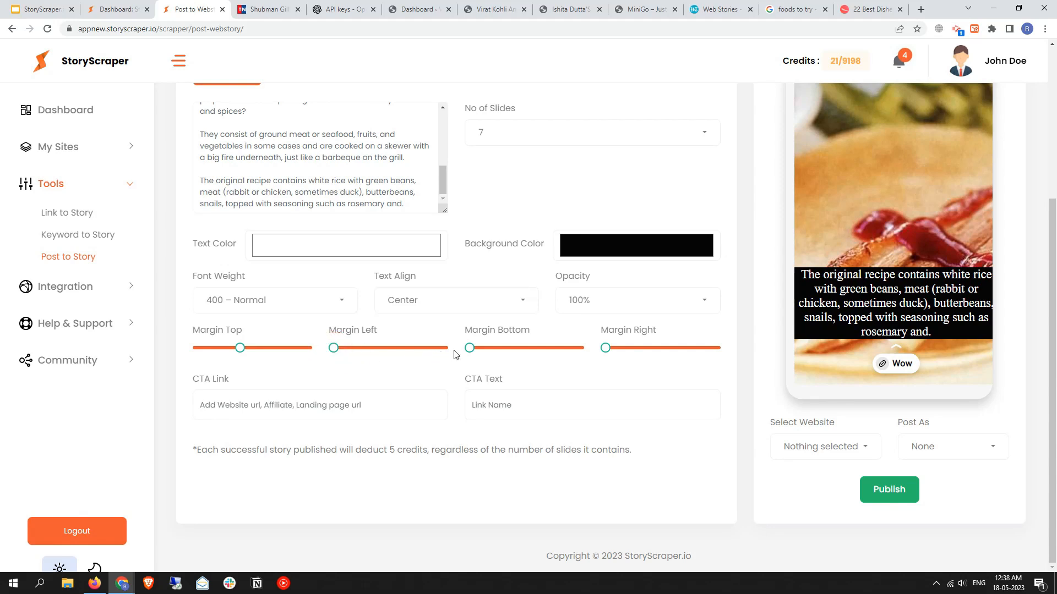